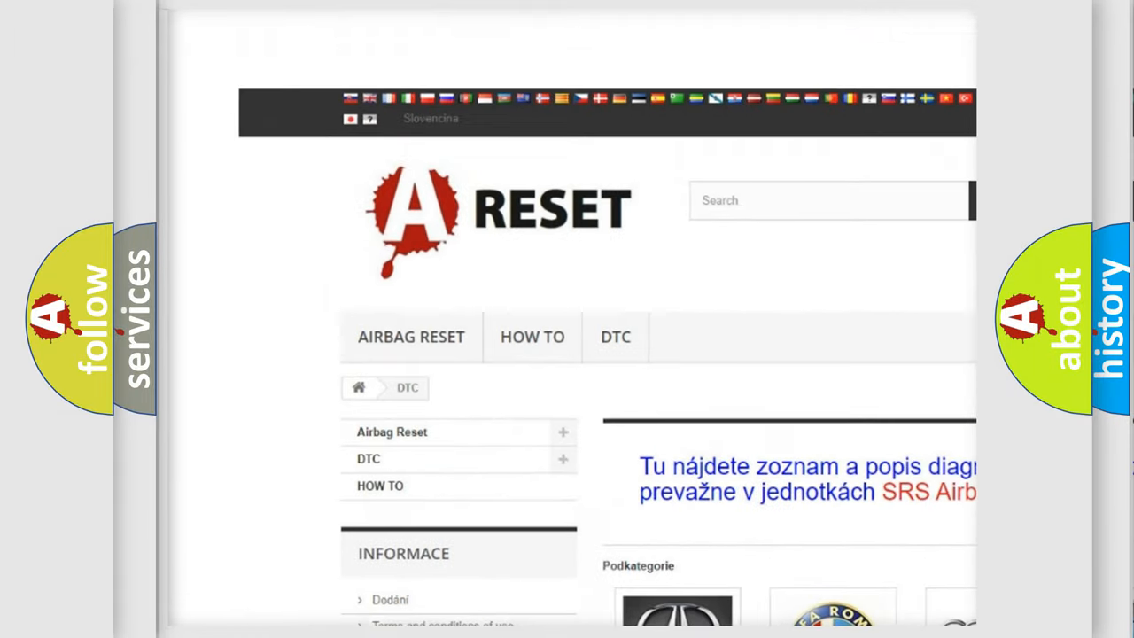
Reach the brand catalogue and show the Jeep DTC code list.
scroll(down, 3)
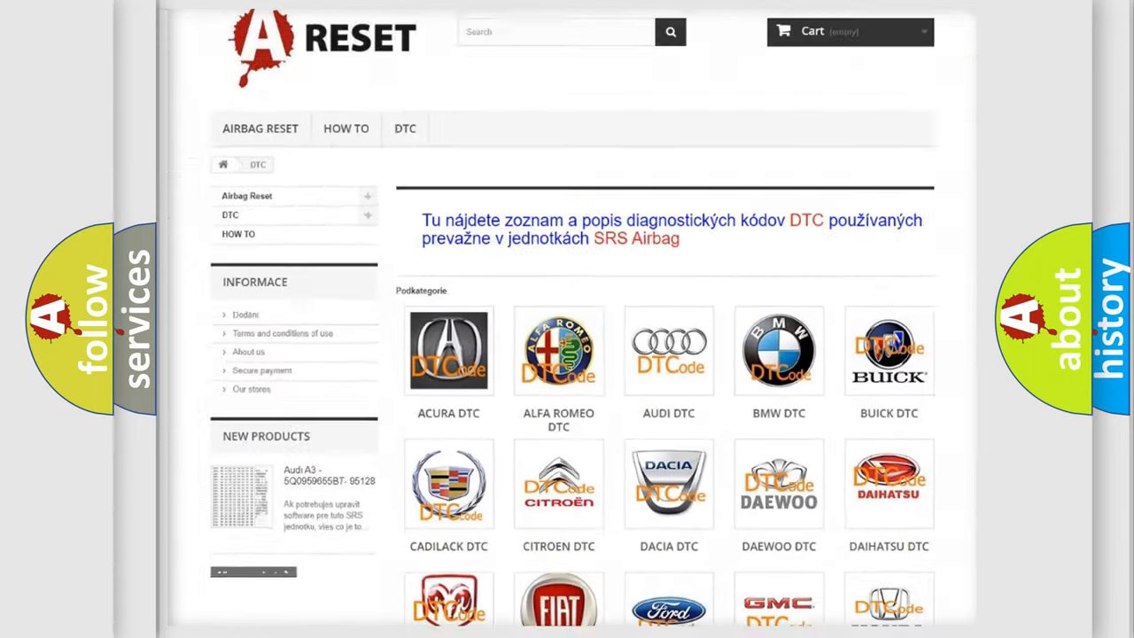
scroll(down, 3)
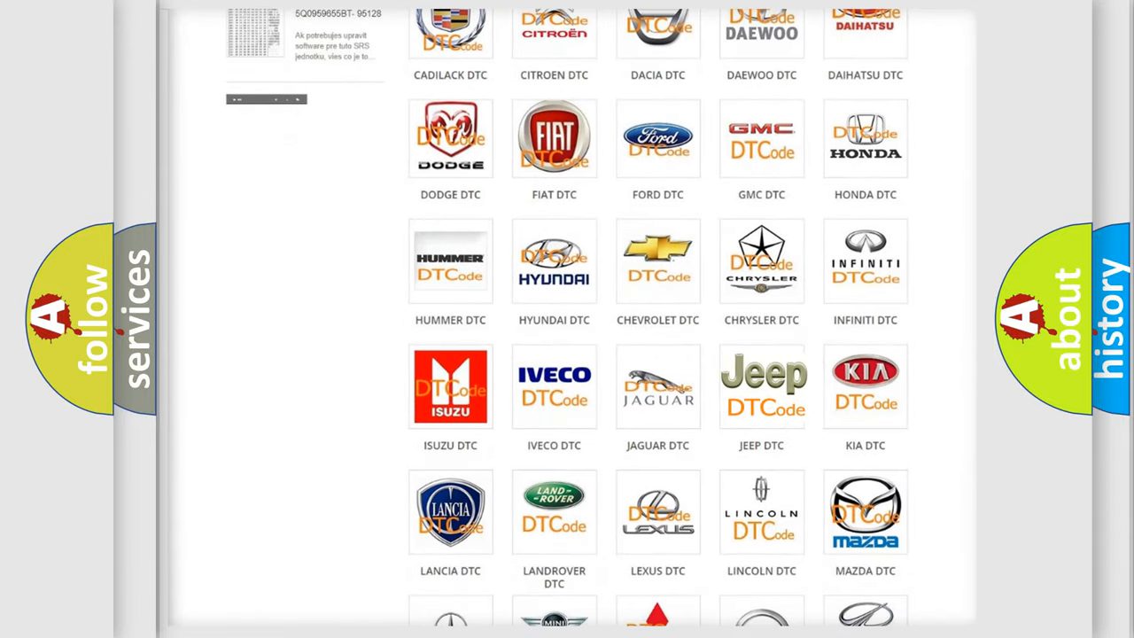
click(761, 385)
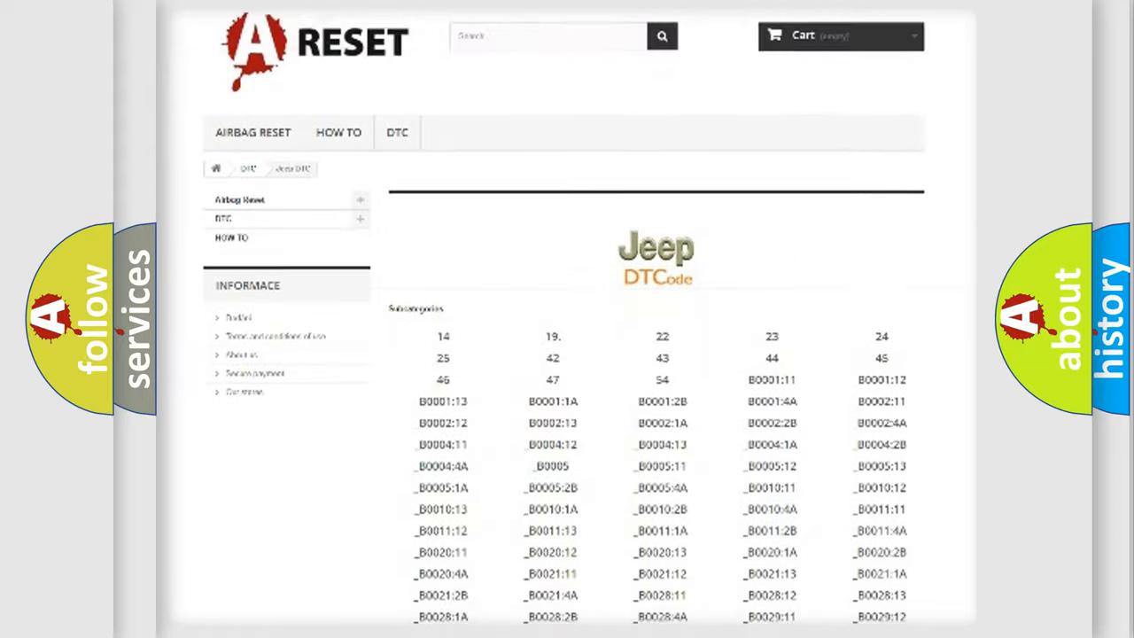
scroll(down, 3)
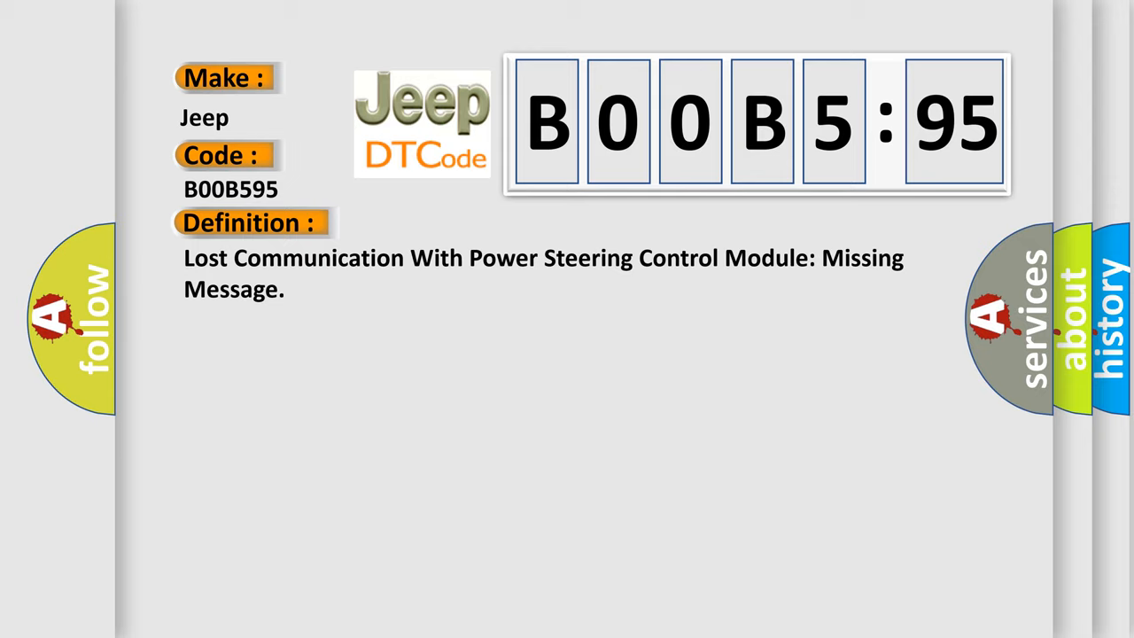
Advance the B00B595 slide to show the description of missing PSCM messages for five seconds.
click(460, 222)
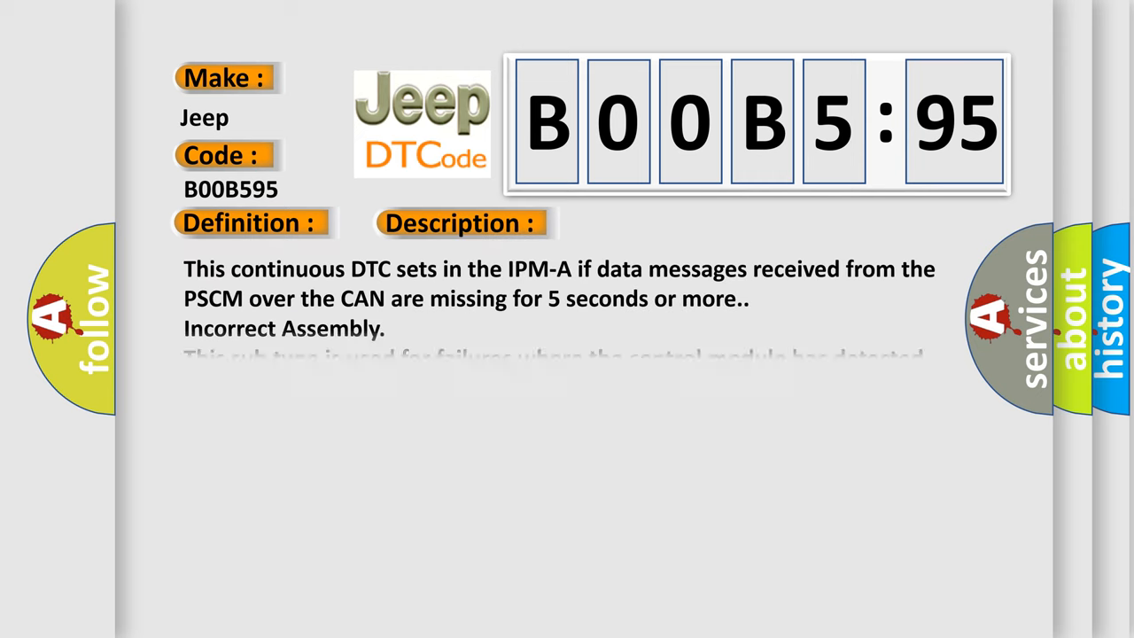